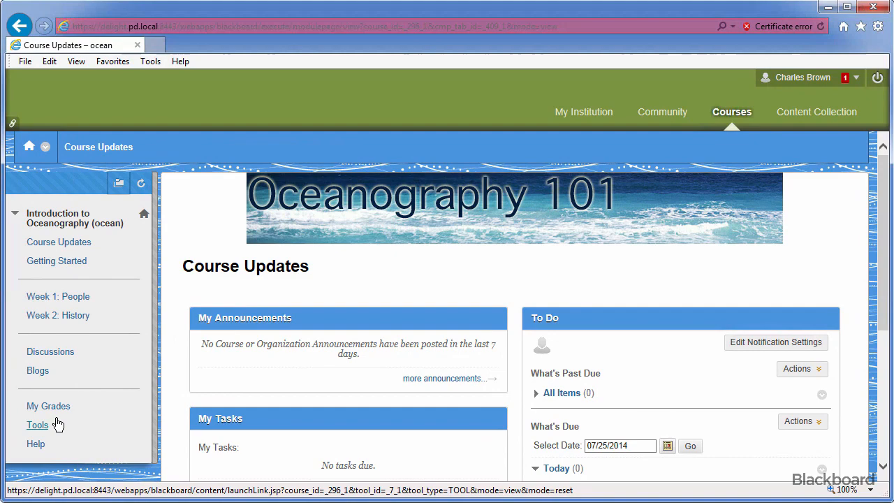
Go to Tools and open the Oceanography course's Blackboard Collaborate page.
left_click(37, 425)
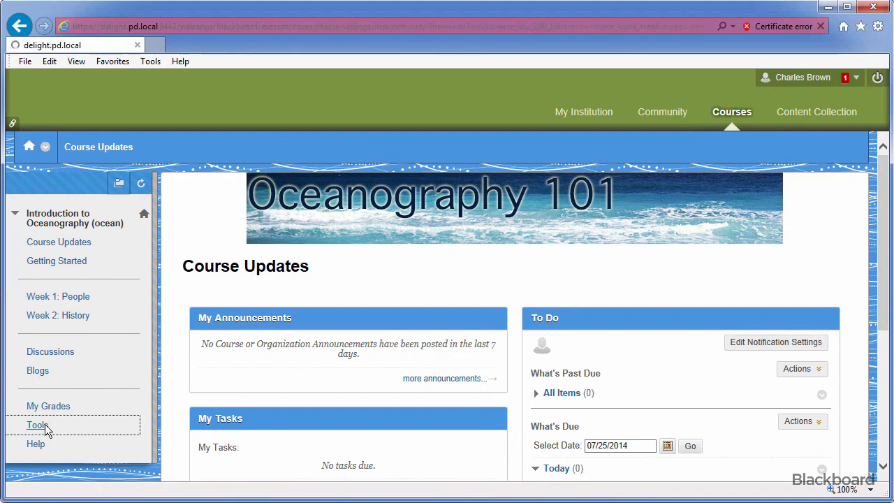
left_click(35, 424)
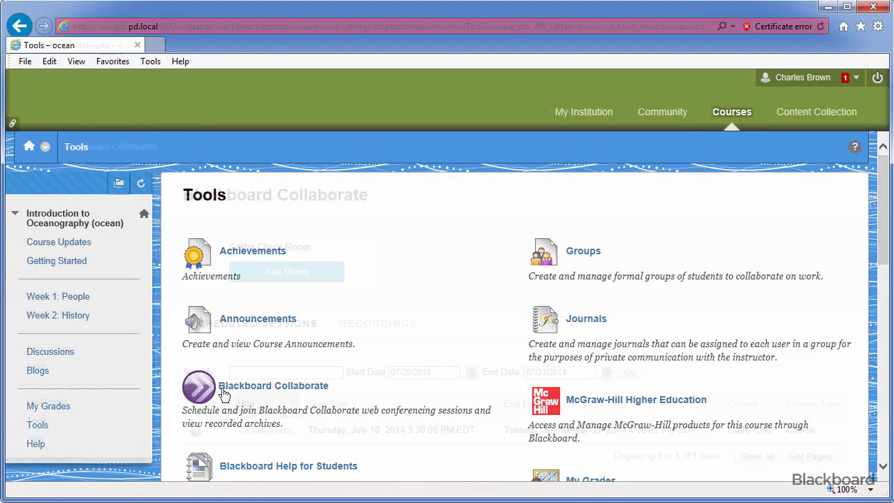
left_click(274, 386)
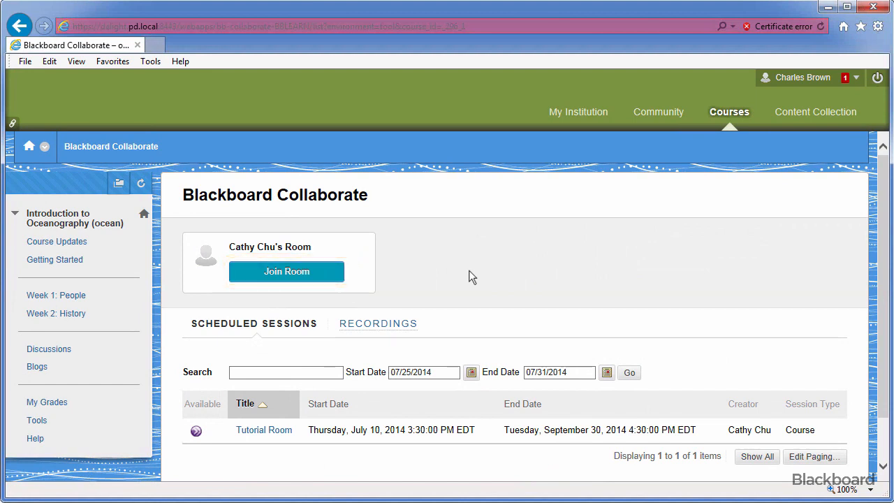
mouse_move(448, 284)
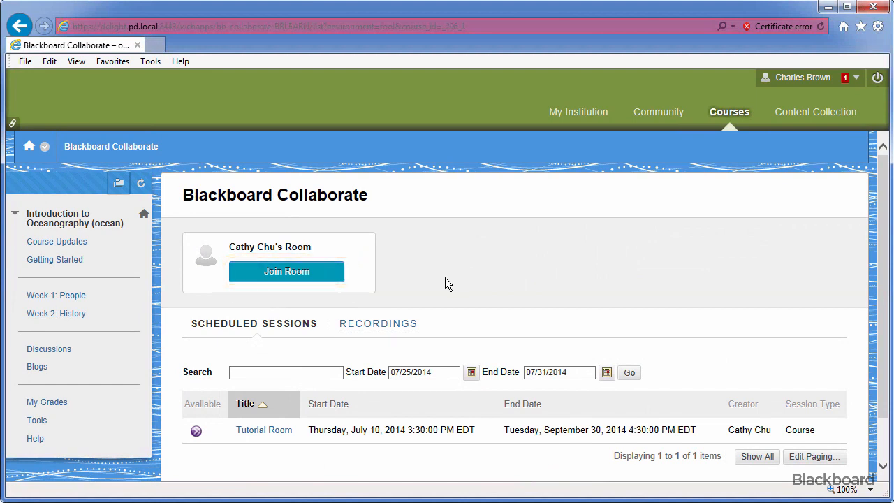
left_click(286, 271)
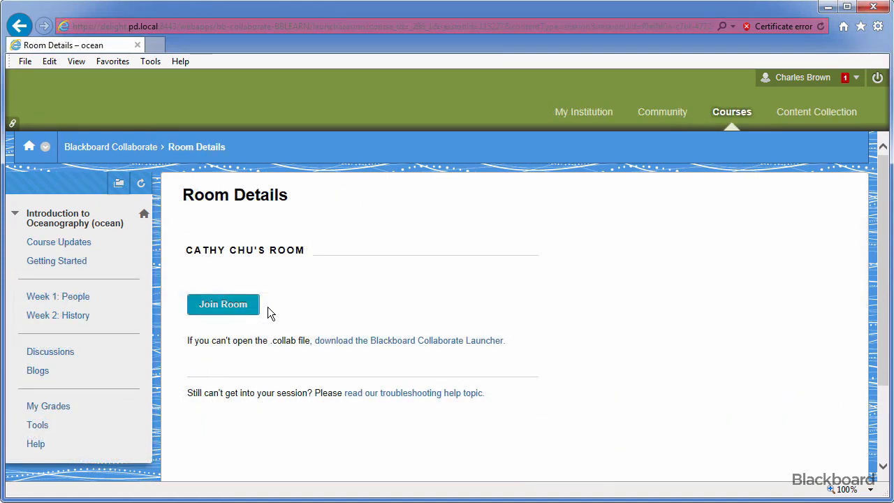
left_click(223, 304)
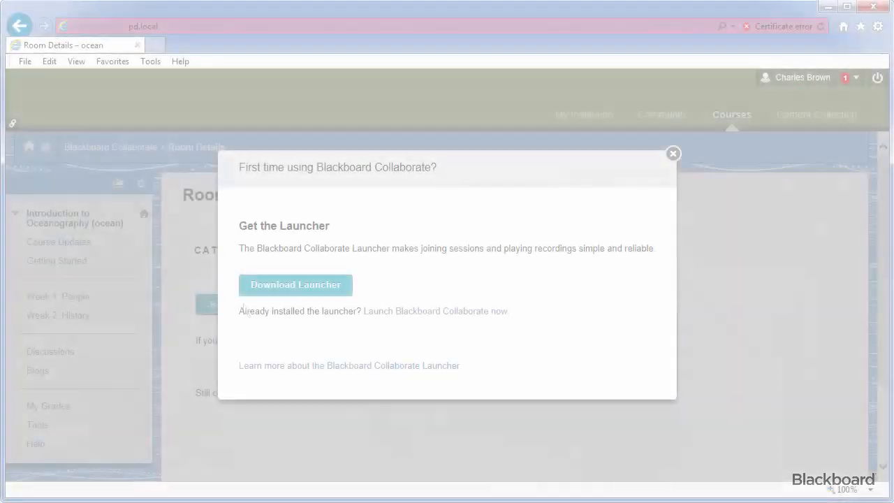
Download the Blackboard Collaborate Launcher installer and run it from Internet Explorer.
left_click(295, 285)
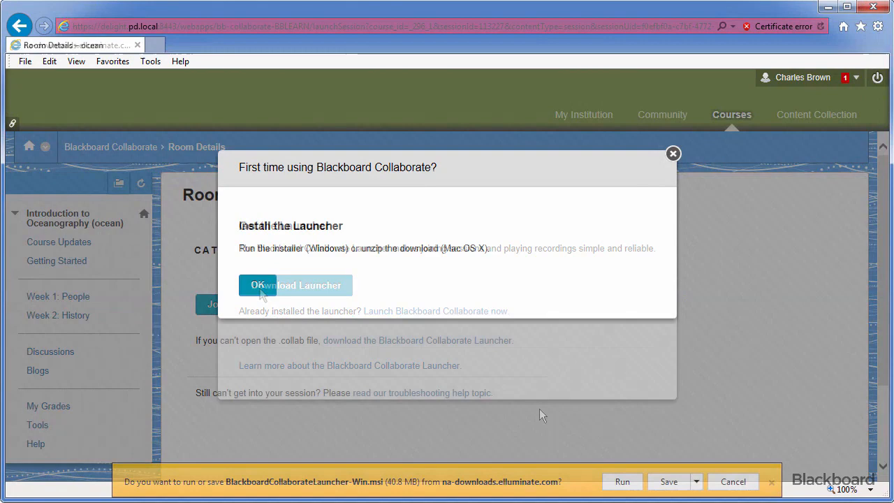
left_click(295, 285)
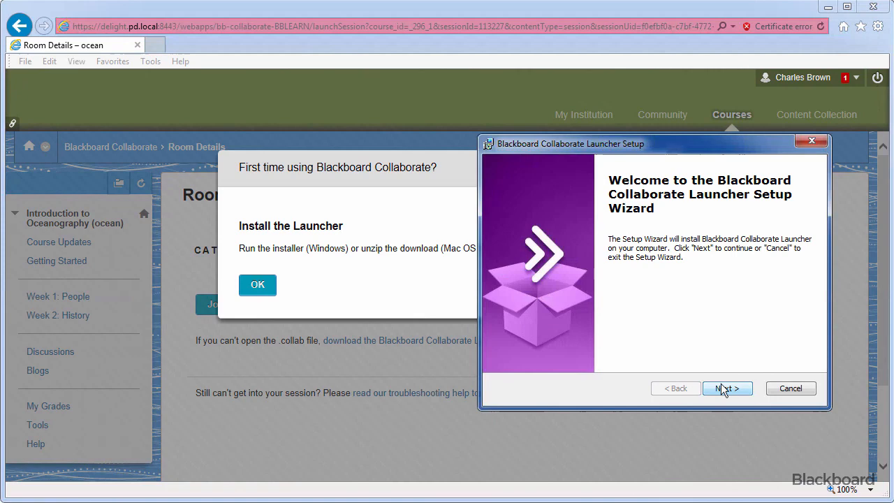
Step through the Launcher Setup wizard from welcome screen to Finish.
left_click(727, 388)
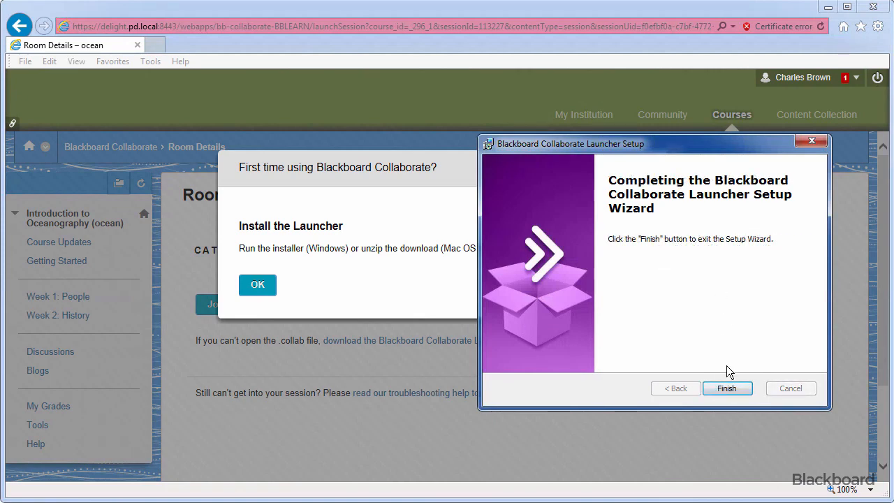
left_click(726, 388)
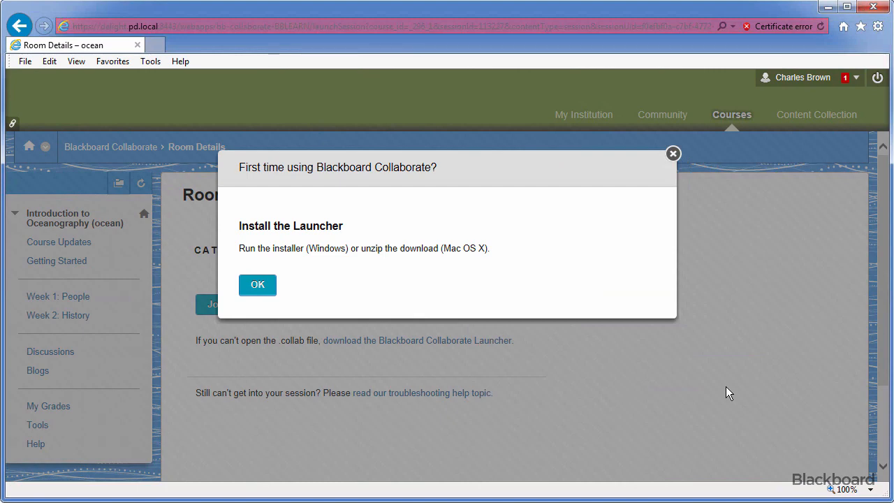
mouse_move(720, 392)
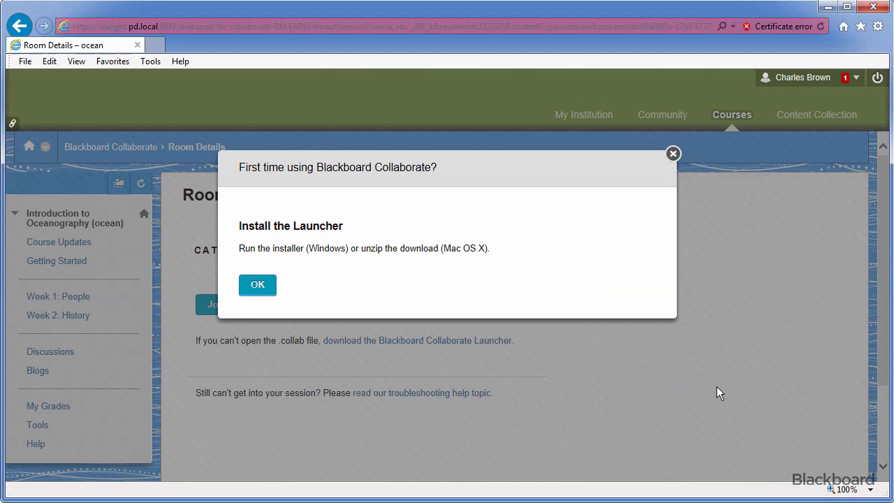
mouse_move(278, 301)
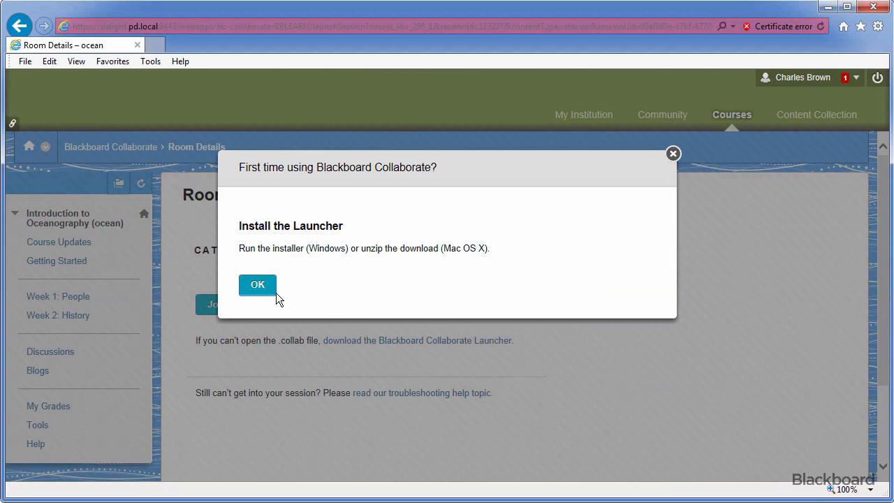
Dismiss the Install the Launcher prompt and open meeting.collab to launch the session.
left_click(258, 285)
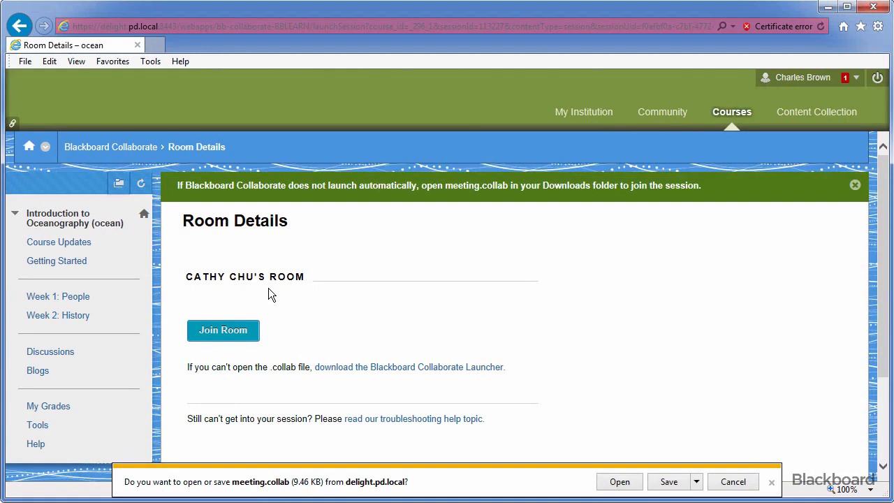
mouse_move(278, 297)
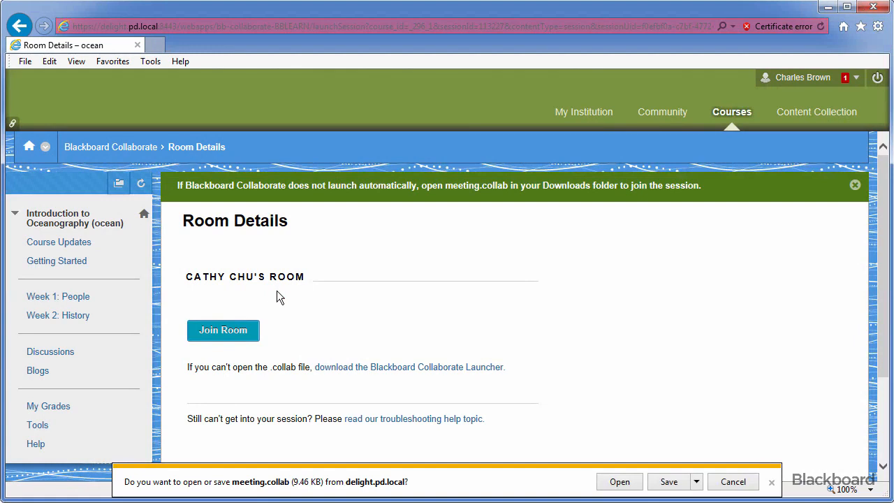
mouse_move(578, 431)
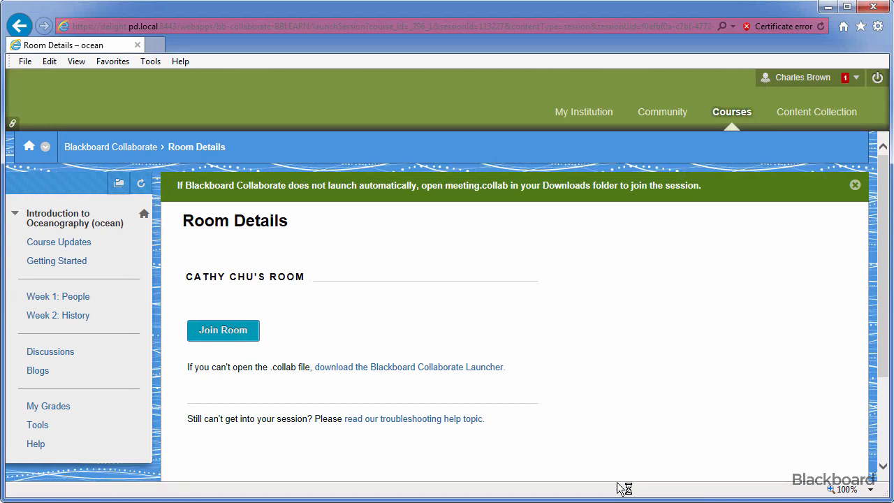
left_click(223, 330)
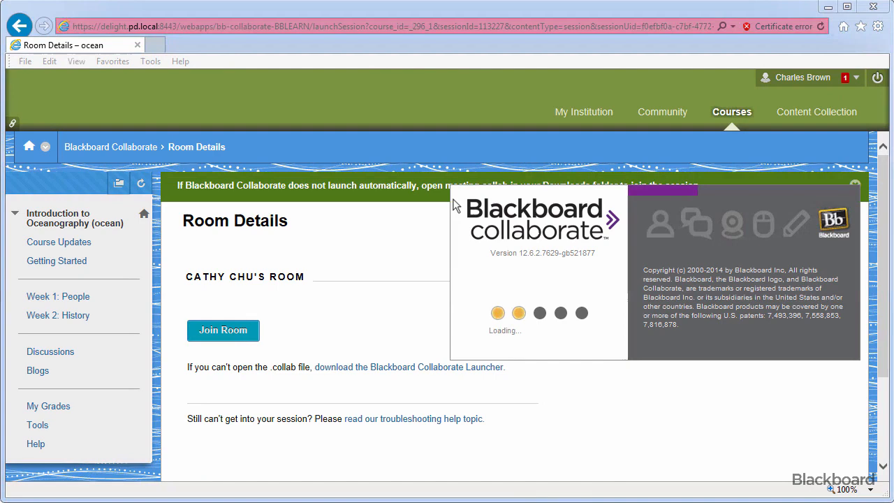